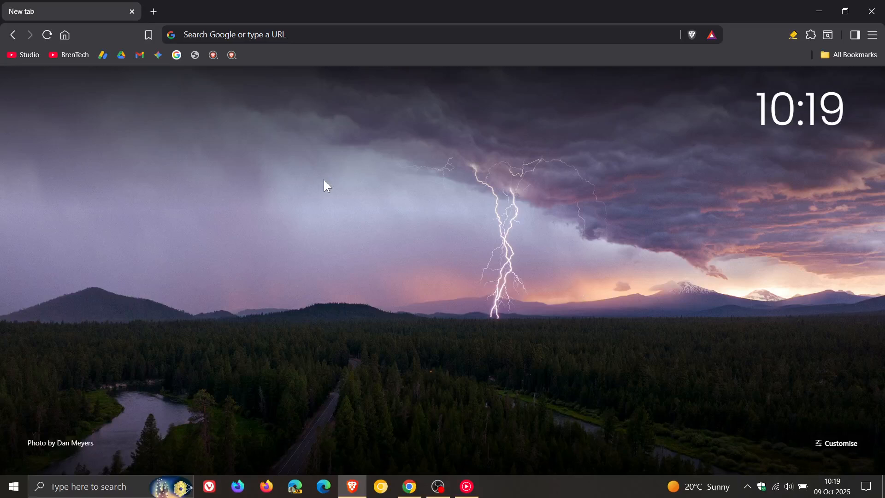
mouse_move(834, 109)
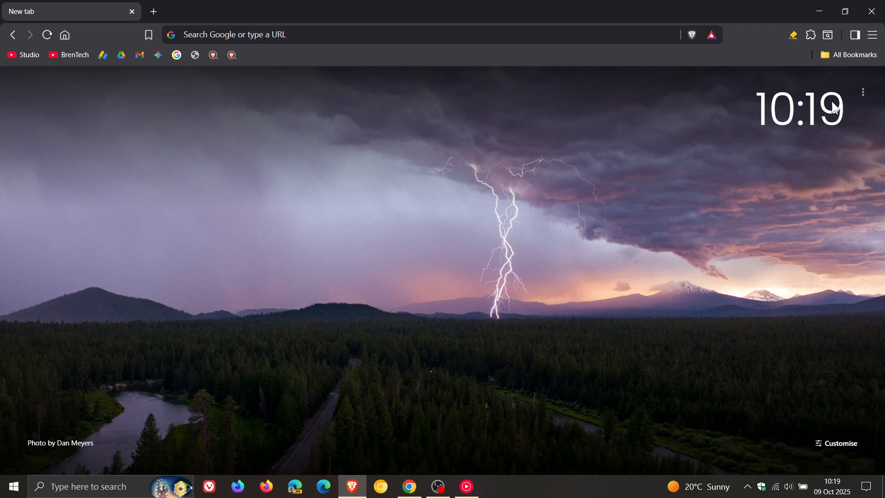
Open Brave's main menu from the top-right toolbar button.
click(871, 35)
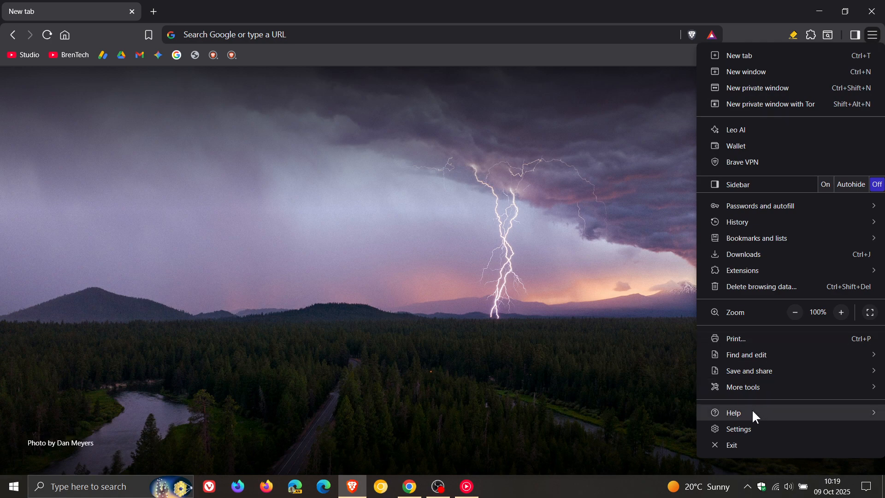
Choose Help > About Brave to show the up-to-date version 1.83.112.
click(734, 412)
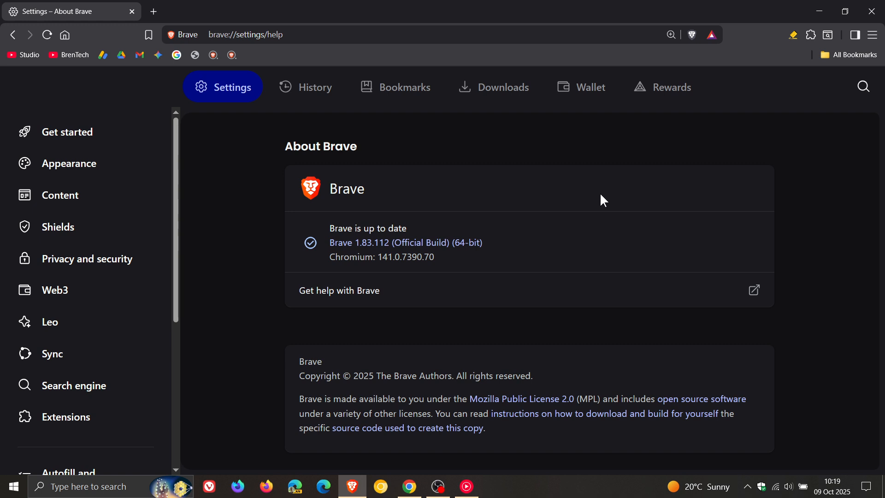
mouse_move(602, 207)
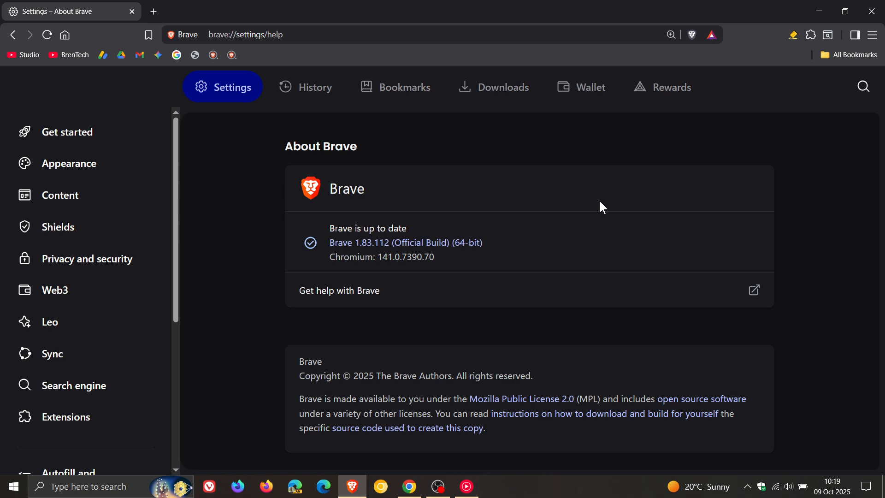
mouse_move(309, 188)
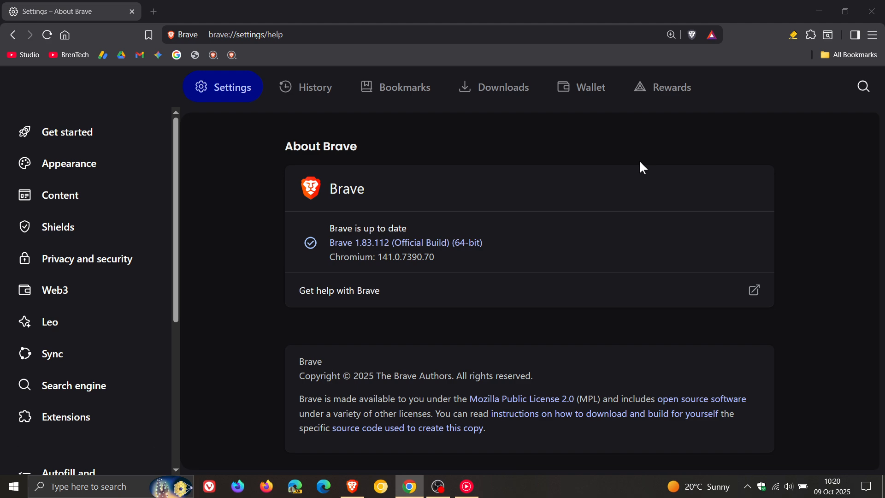
mouse_move(635, 180)
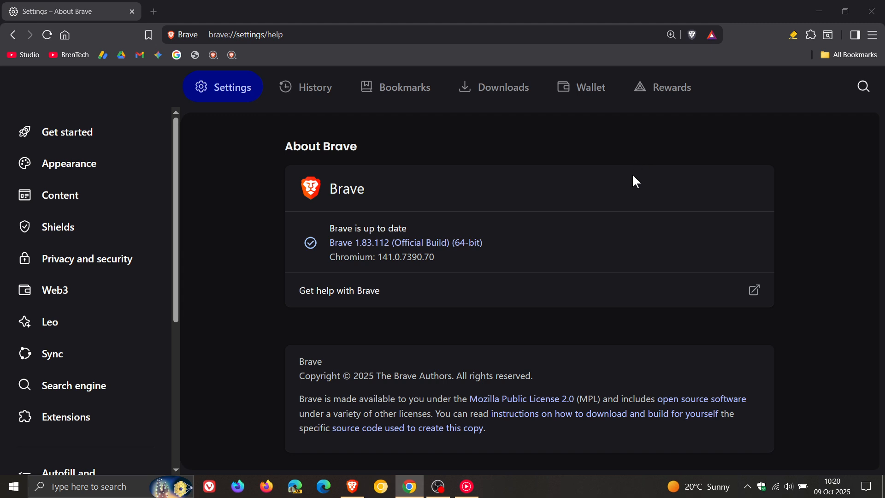
mouse_move(311, 197)
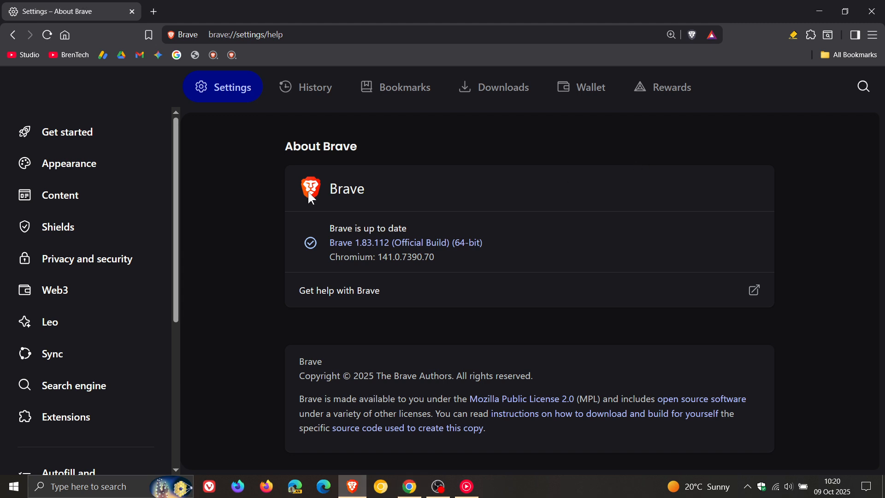
mouse_move(309, 197)
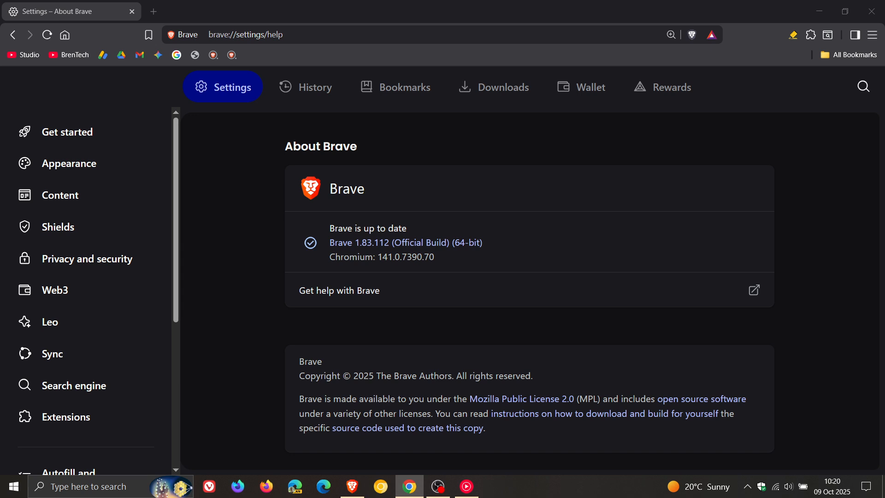
mouse_move(163, 35)
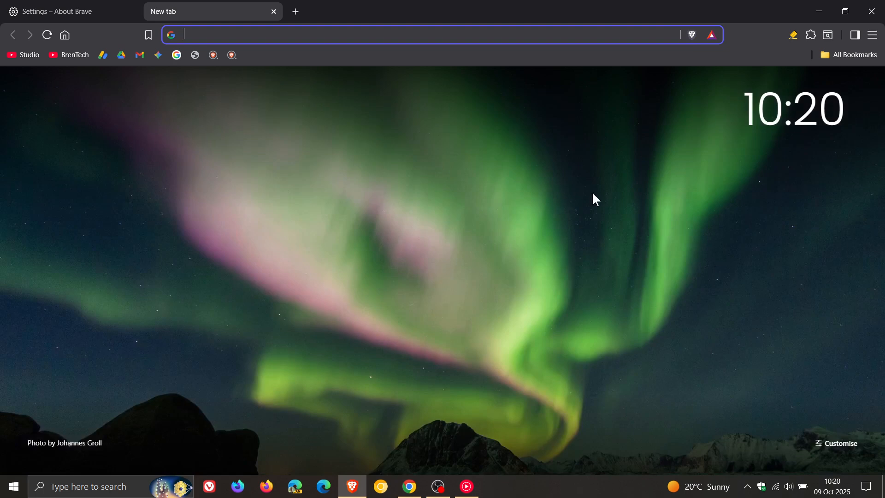
mouse_move(877, 28)
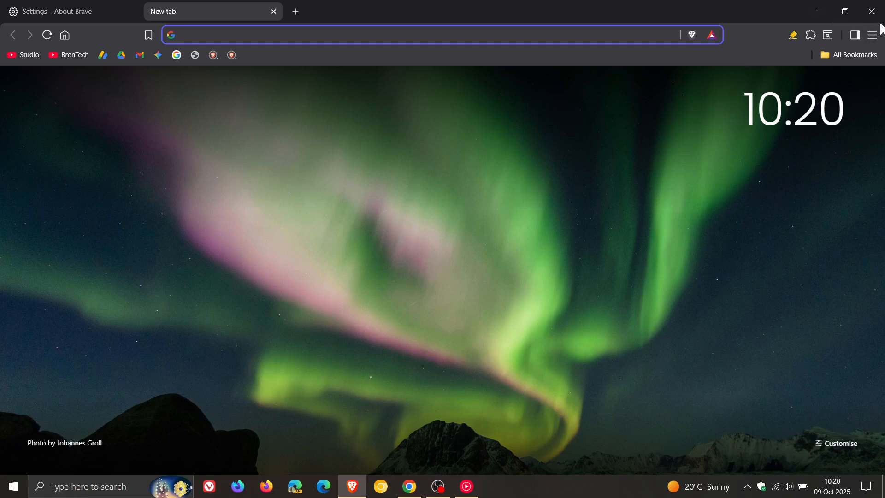
mouse_move(872, 11)
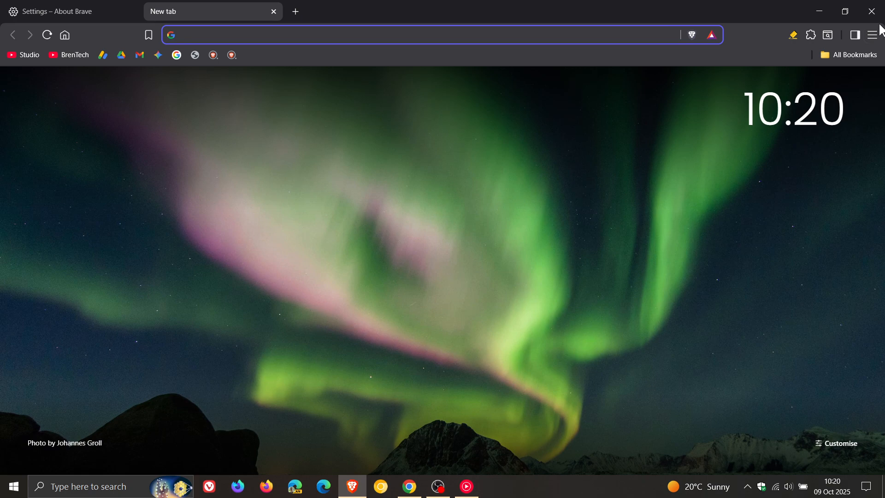
mouse_move(7, 39)
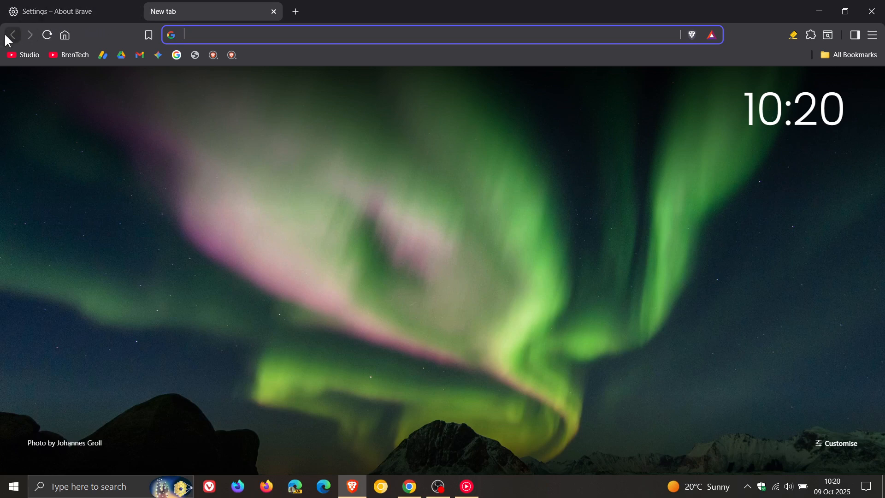
mouse_move(187, 76)
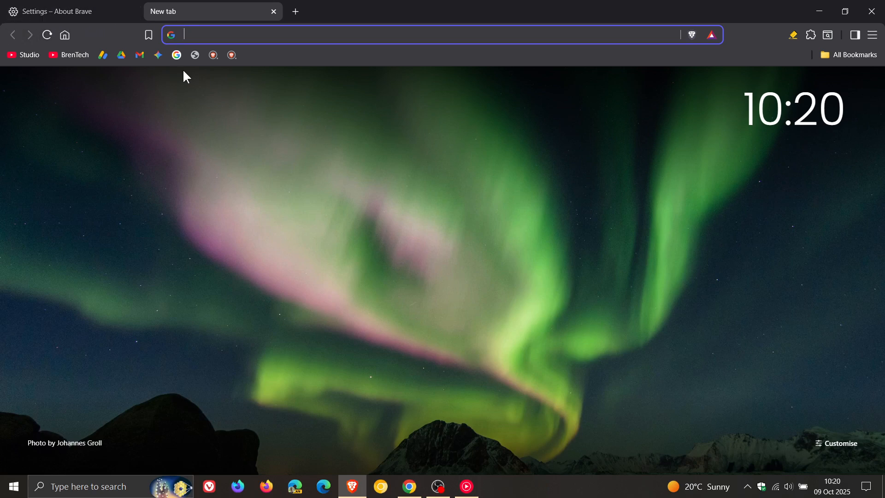
mouse_move(603, 256)
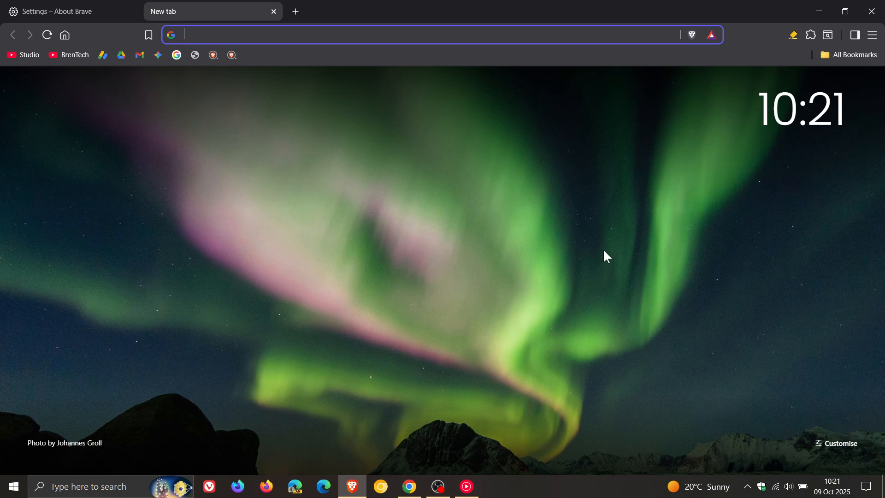
mouse_move(699, 234)
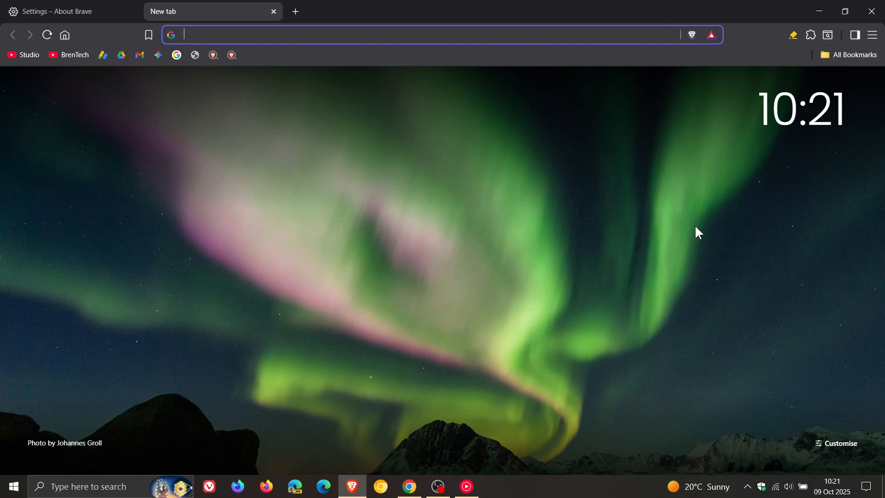
mouse_move(874, 125)
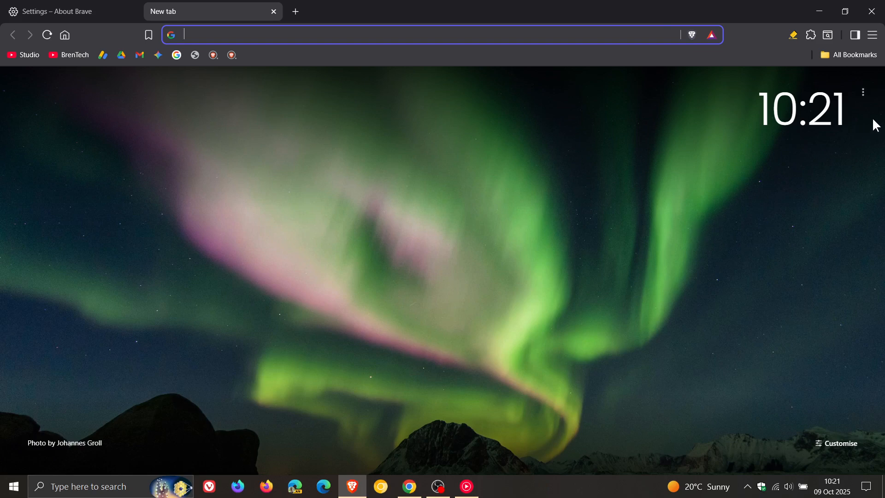
click(872, 34)
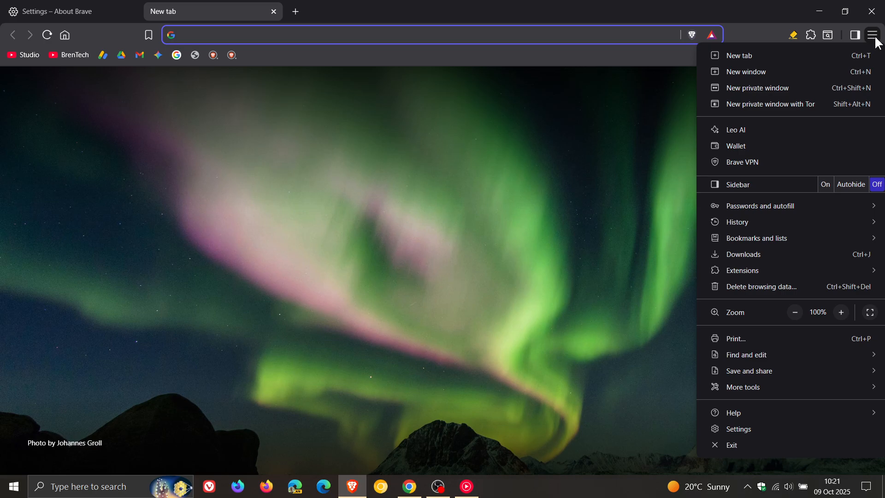
click(769, 104)
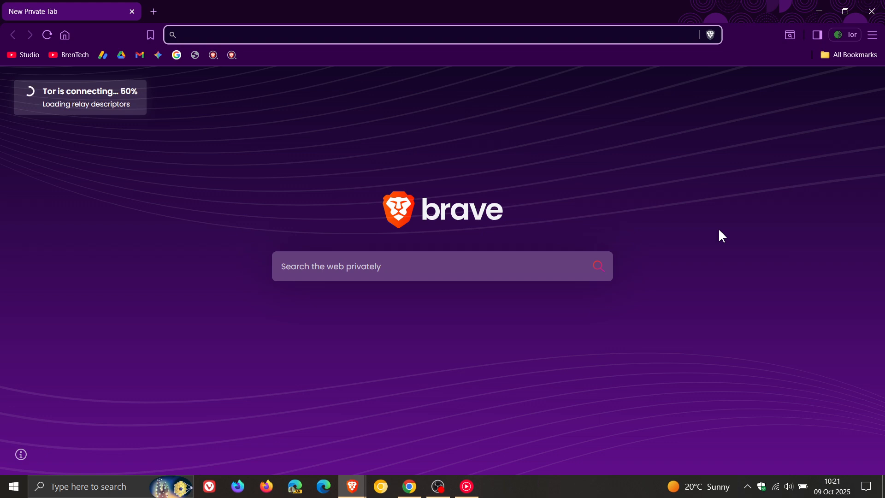
mouse_move(448, 331)
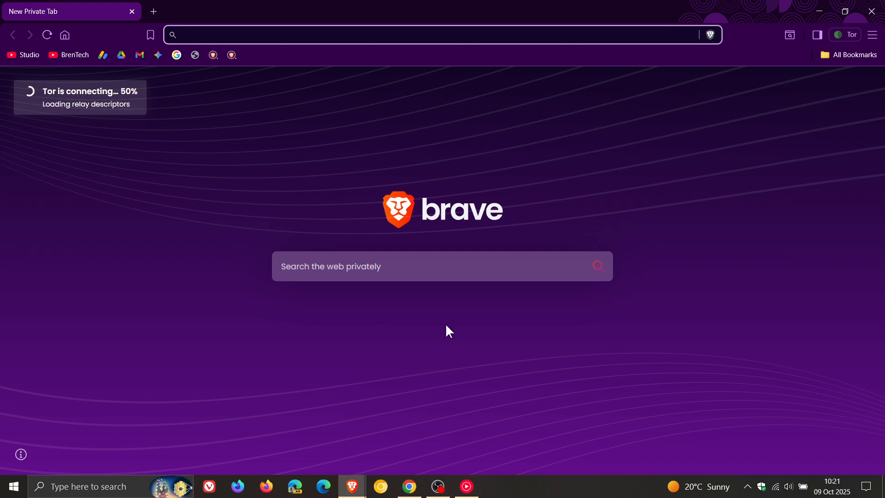
mouse_move(824, 128)
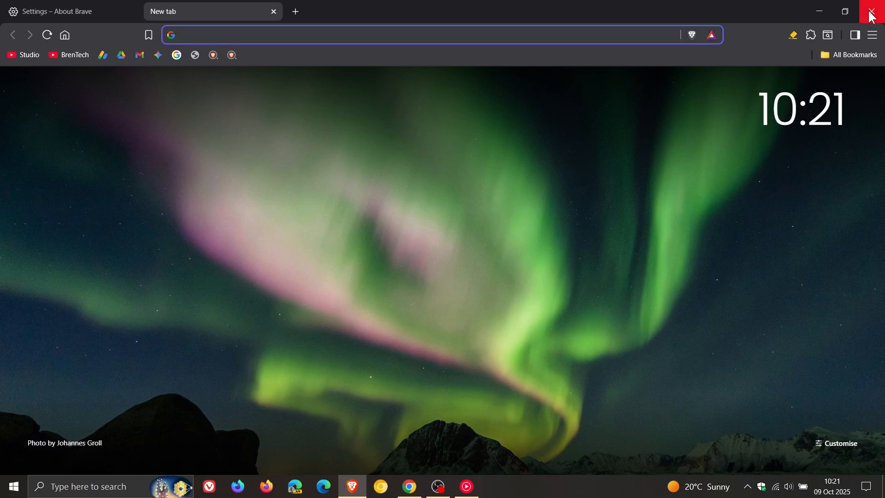
Return to the settings tab, open System, and scroll to Memory and Energy saver.
click(62, 11)
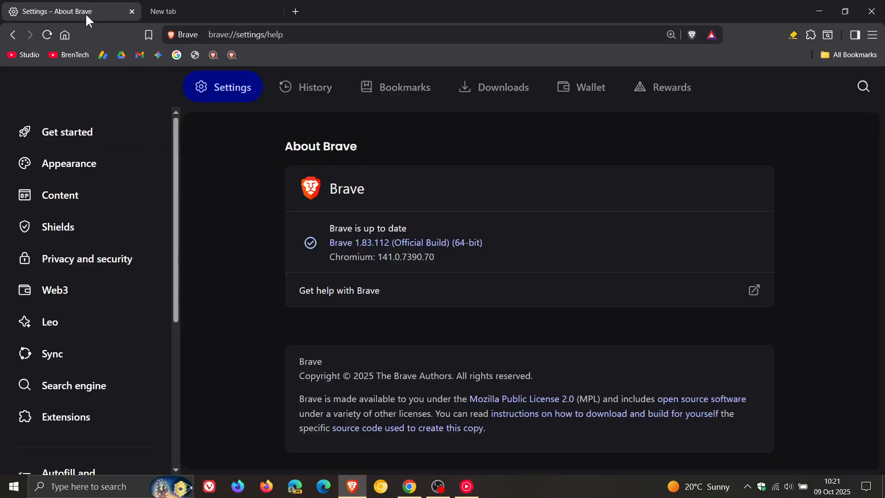
scroll(down, 3)
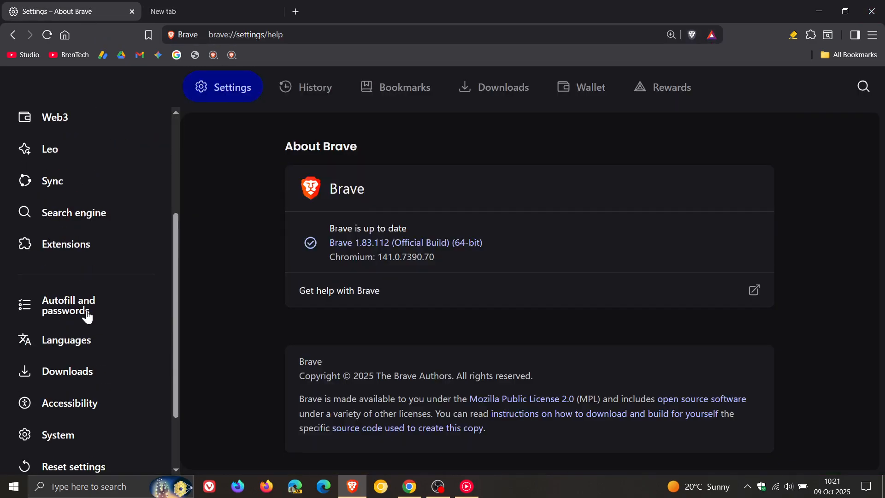
click(58, 435)
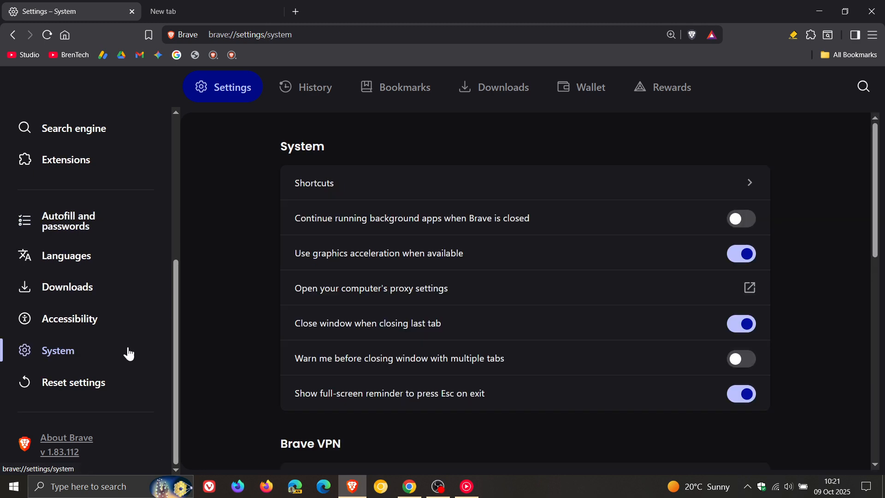
scroll(down, 3)
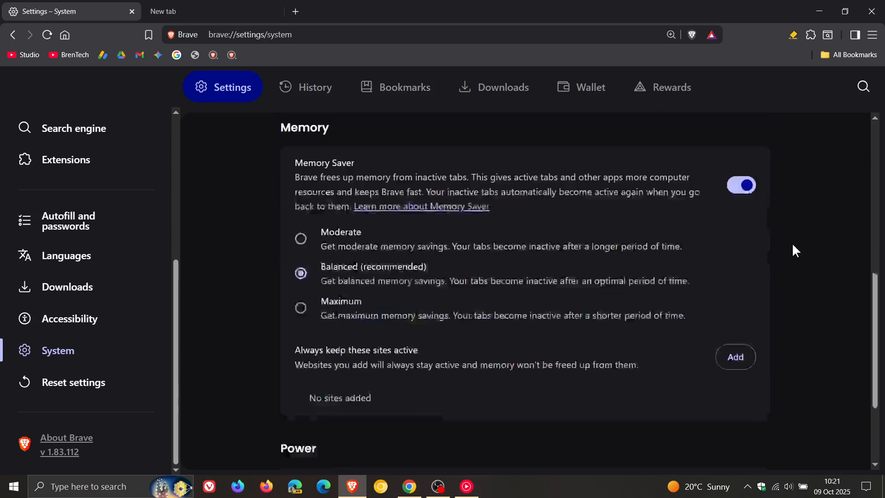
scroll(down, 3)
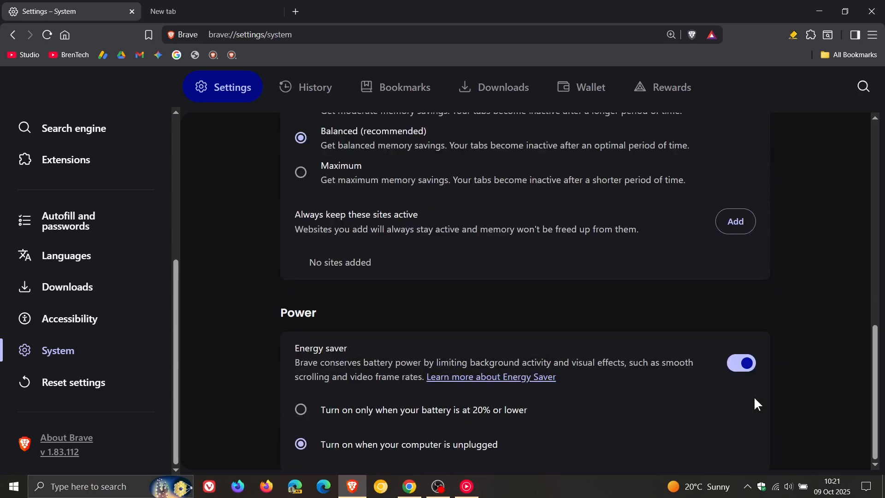
mouse_move(437, 427)
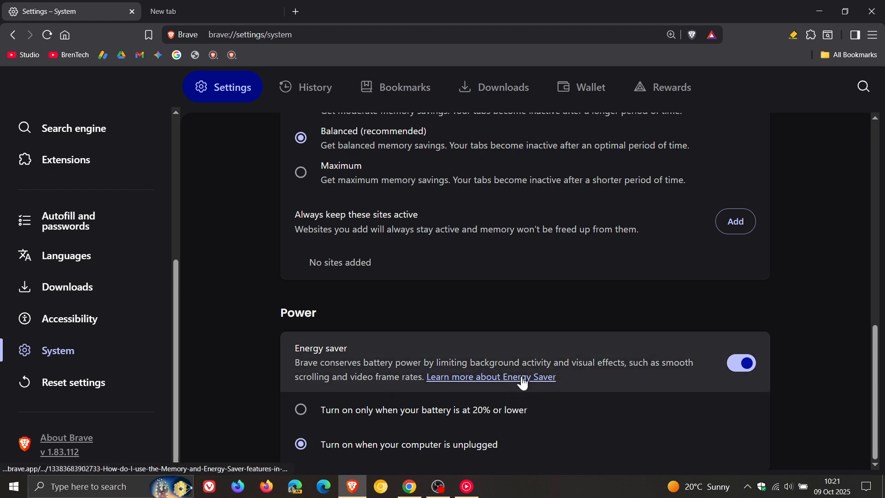
mouse_move(812, 283)
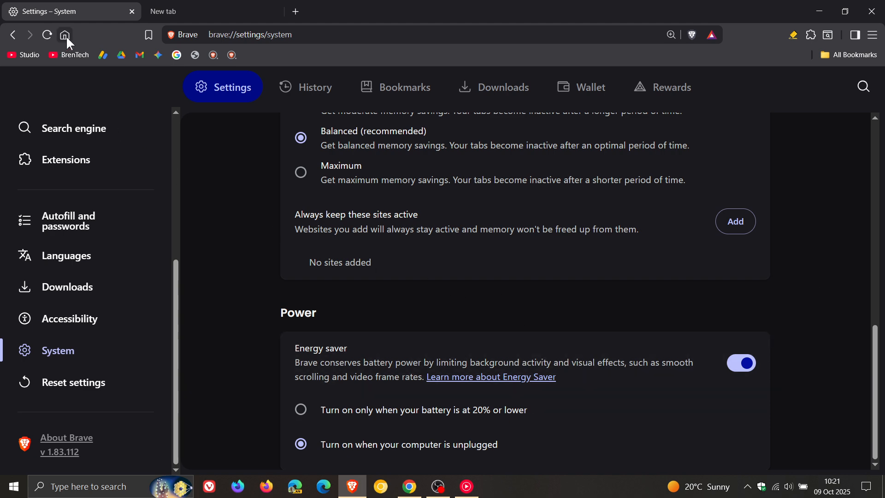
Load the new tab home page in the first tab via the Home button.
click(65, 34)
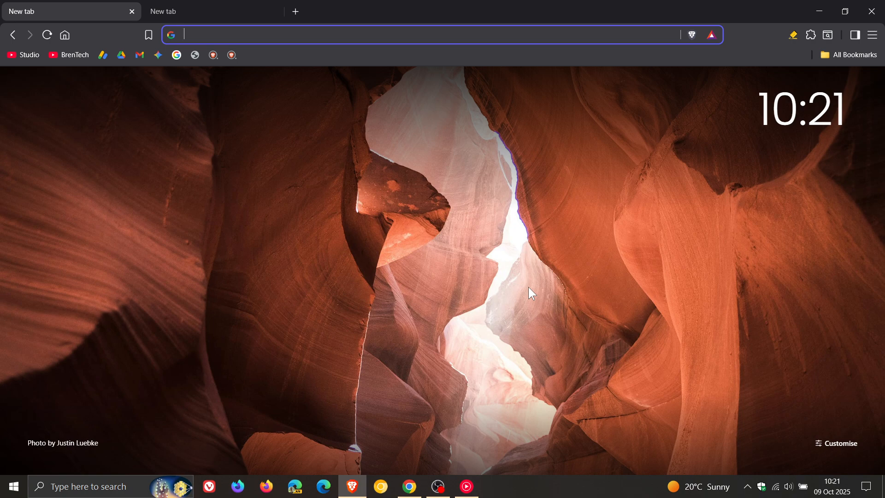
mouse_move(322, 486)
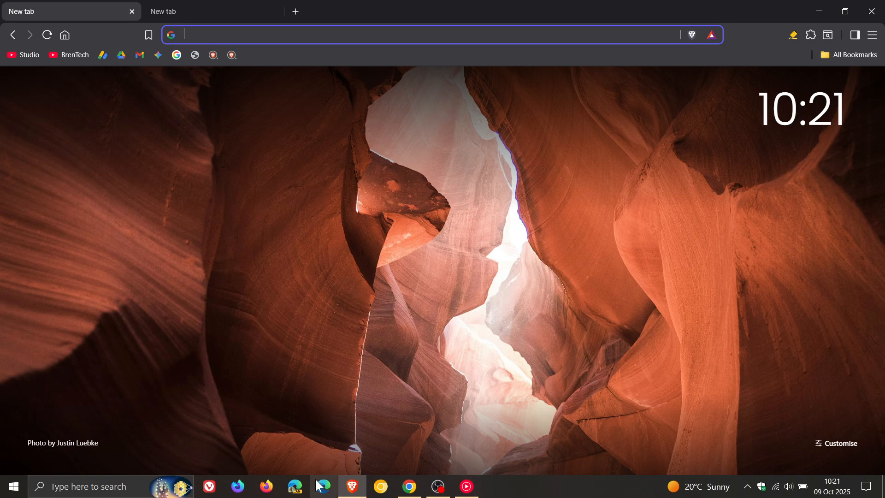
mouse_move(485, 292)
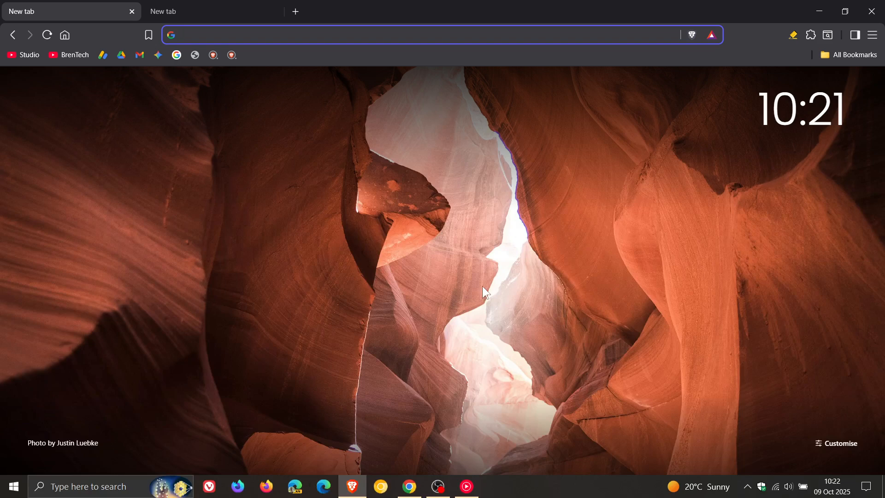
mouse_move(619, 231)
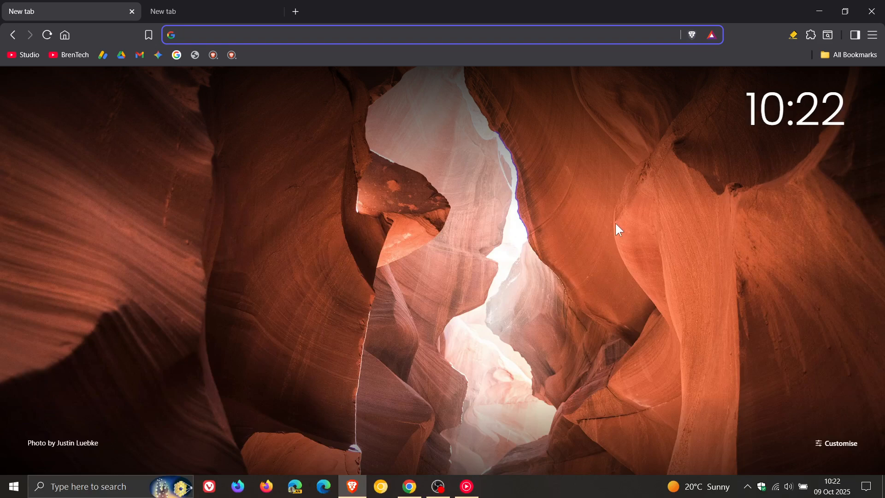